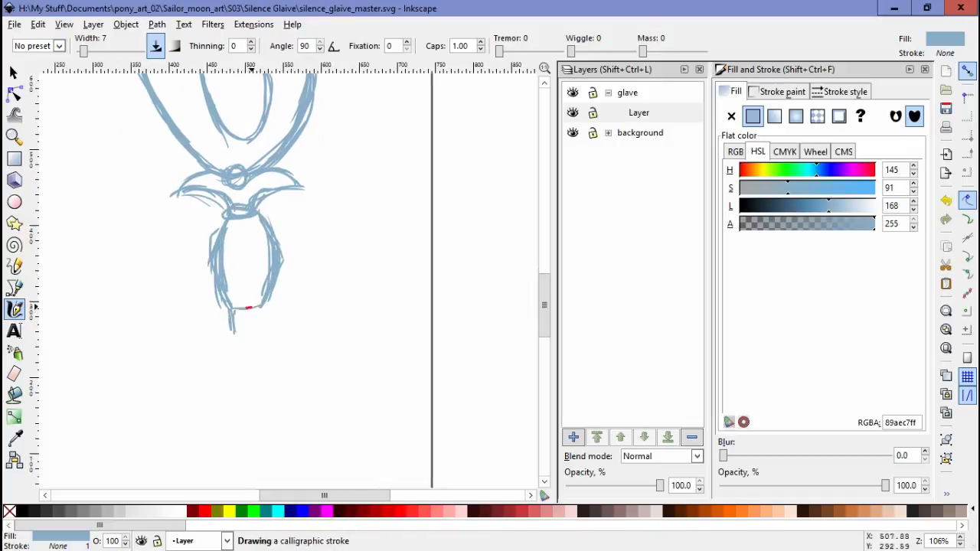
# Step: Sketch loose light blue strokes for the crescent head and down the upper shaft
pyautogui.moveTo(245, 306); pyautogui.dragTo(260, 459)
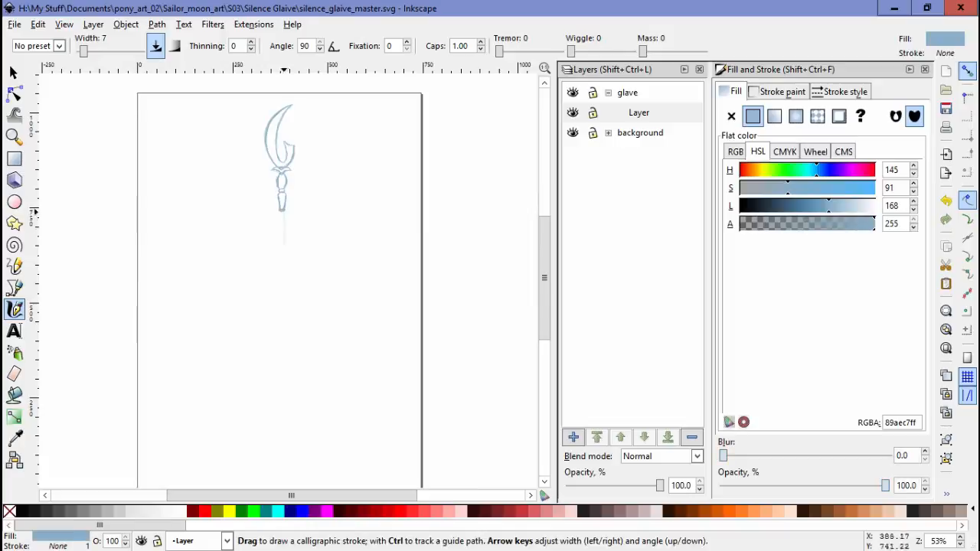
pyautogui.moveTo(284, 214); pyautogui.dragTo(286, 441)
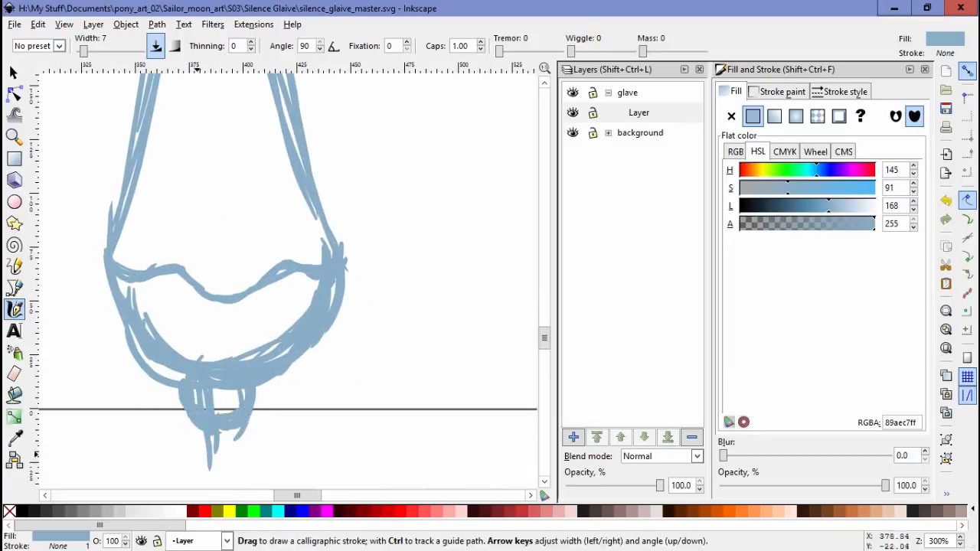
pyautogui.scroll(3)
pyautogui.write('colors')
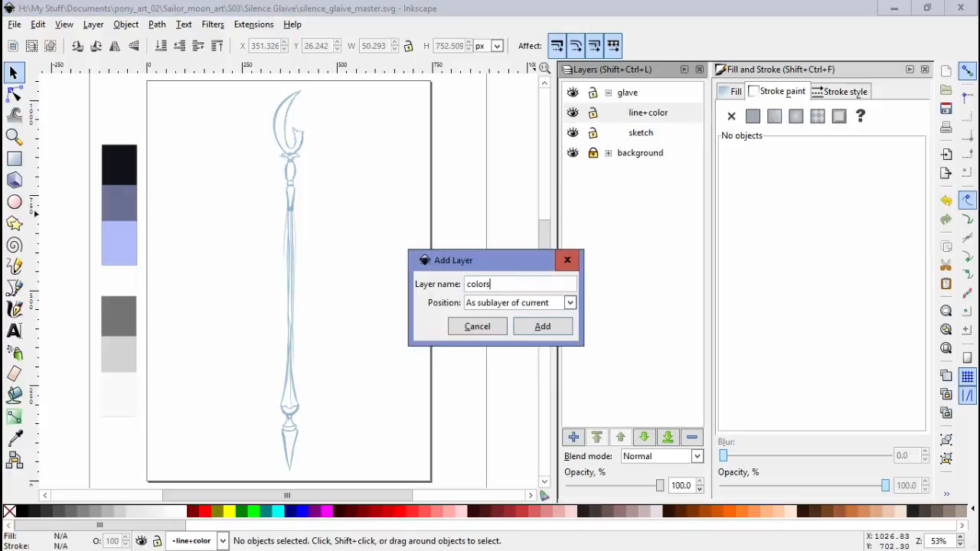
# Step: Add a new sublayer named 'colors' alongside the sketch and line+color layers
pyautogui.click(542, 325)
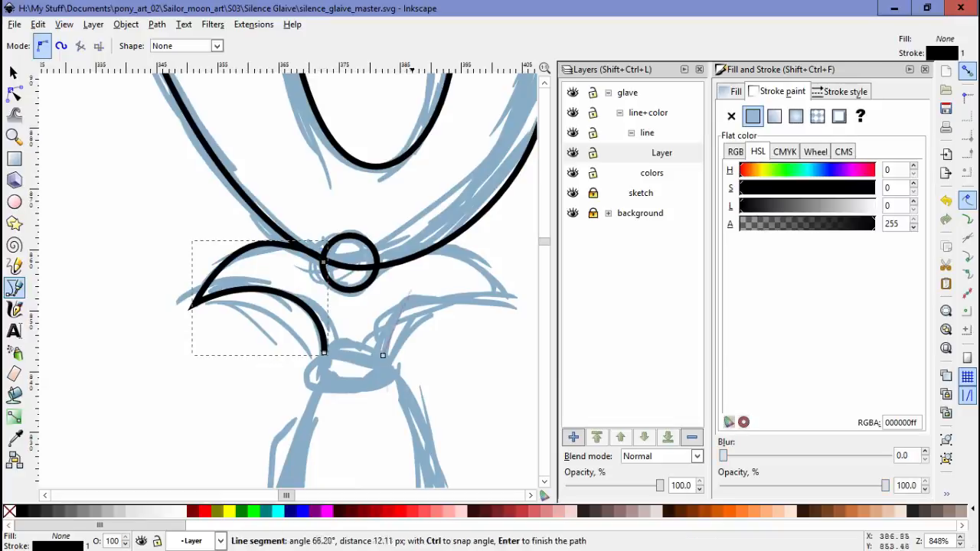
# Step: Trace a guard wing outline in bold black and select the mirrored pair of wing curves
pyautogui.click(14, 94)
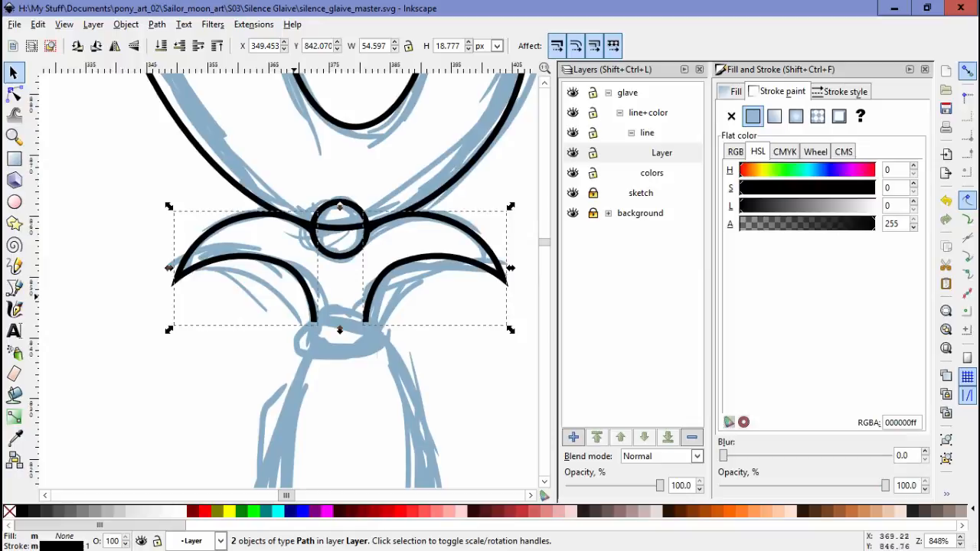
pyautogui.click(37, 24)
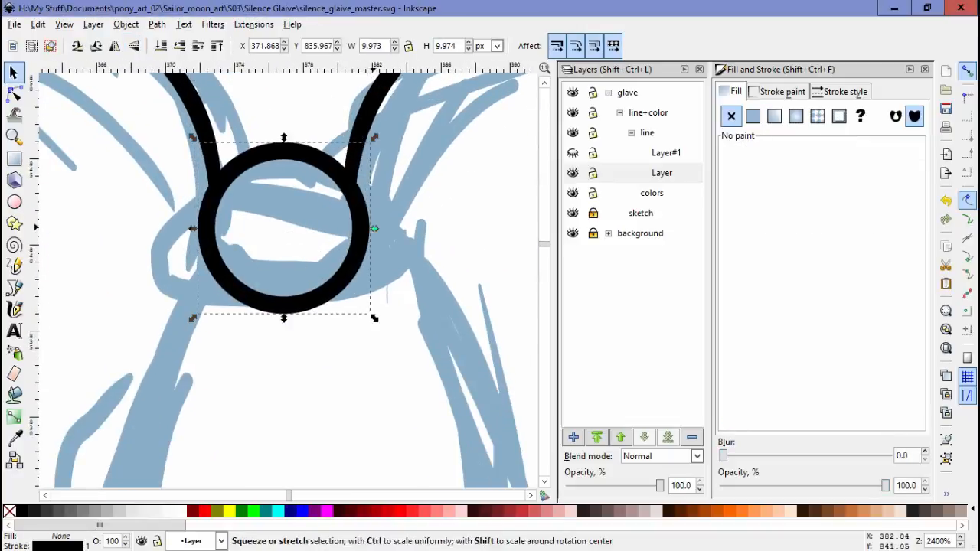
# Step: Squash the duplicated circle into a flat ring and position it below the guard wings
pyautogui.moveTo(284, 137); pyautogui.dragTo(283, 170)
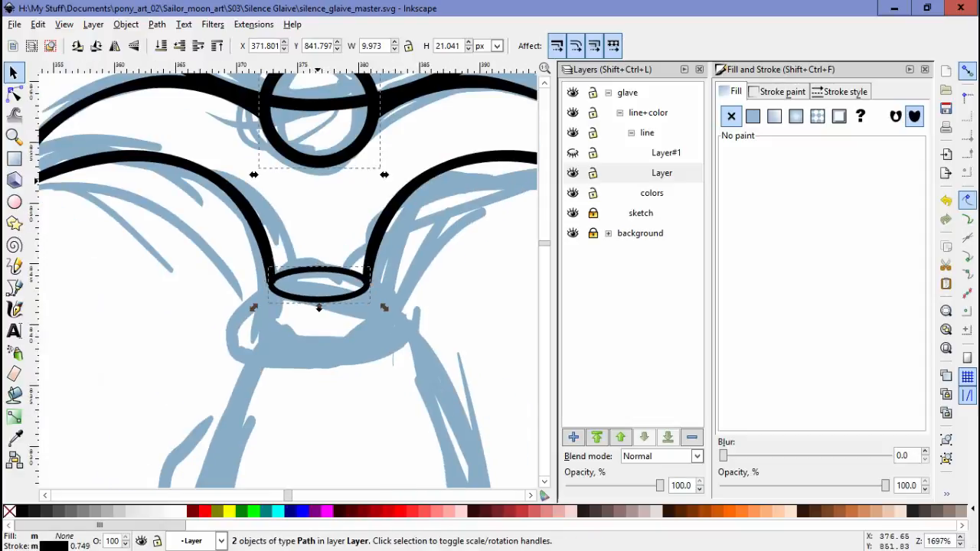
pyautogui.click(845, 92)
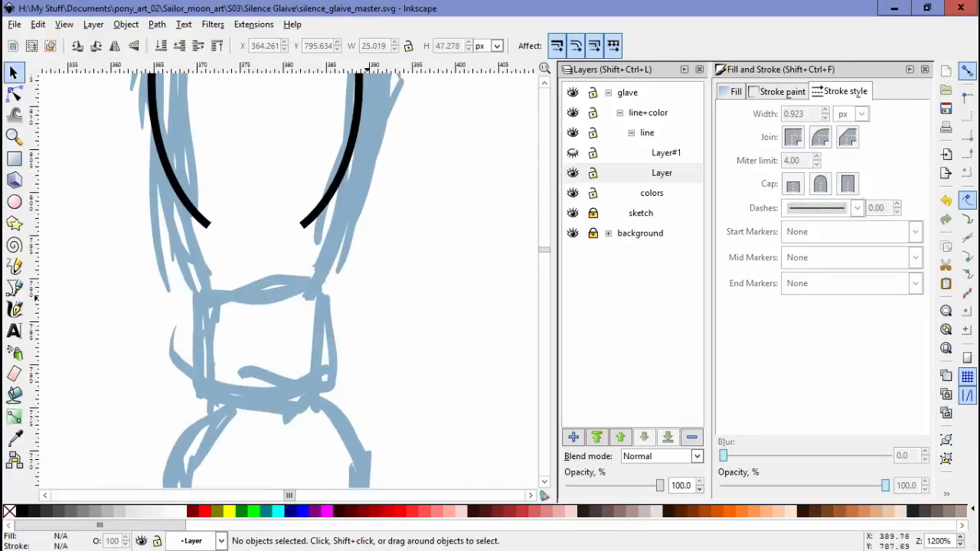
# Step: Outline the rounded collar block and the shaft lines around the band in black
pyautogui.click(14, 287)
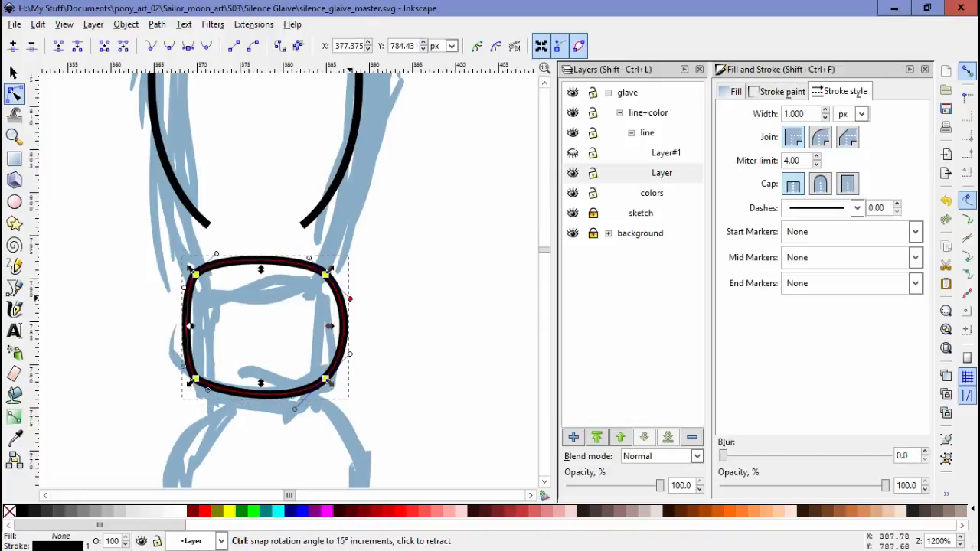
pyautogui.moveTo(327, 272); pyautogui.dragTo(335, 284)
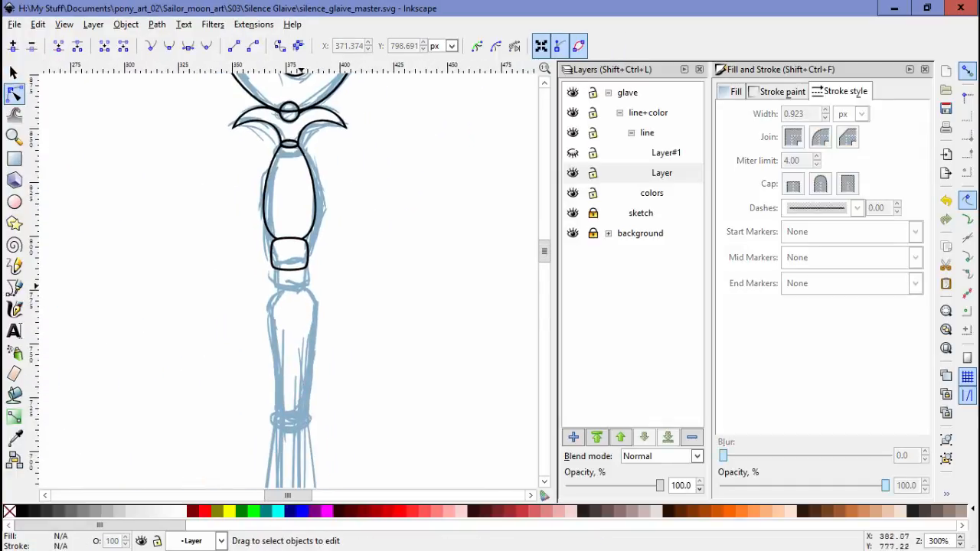
pyautogui.click(14, 290)
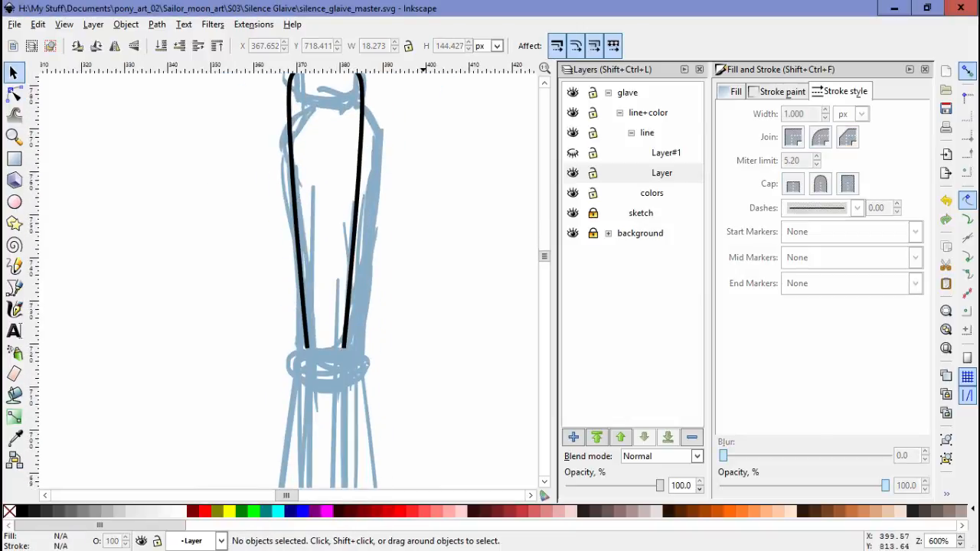
pyautogui.moveTo(230, 271); pyautogui.dragTo(427, 353)
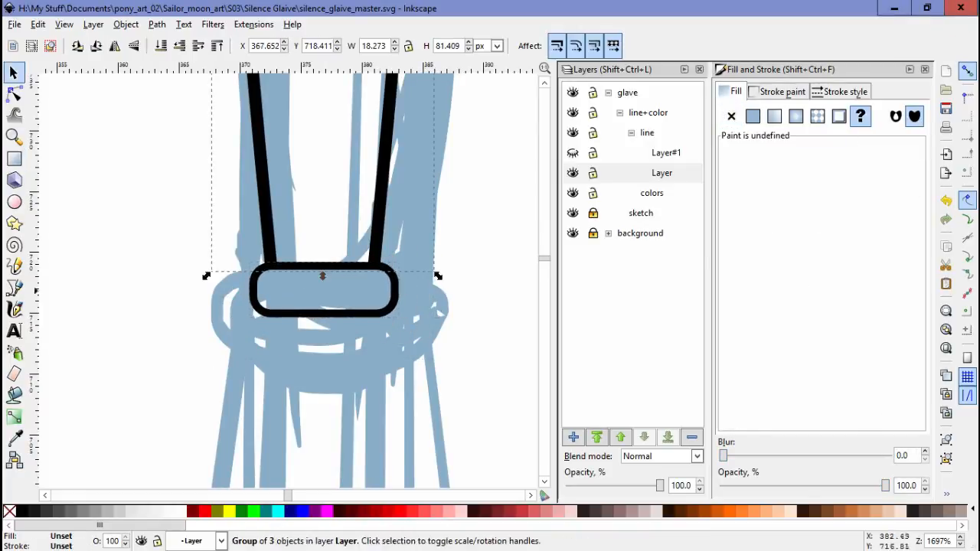
pyautogui.click(846, 91)
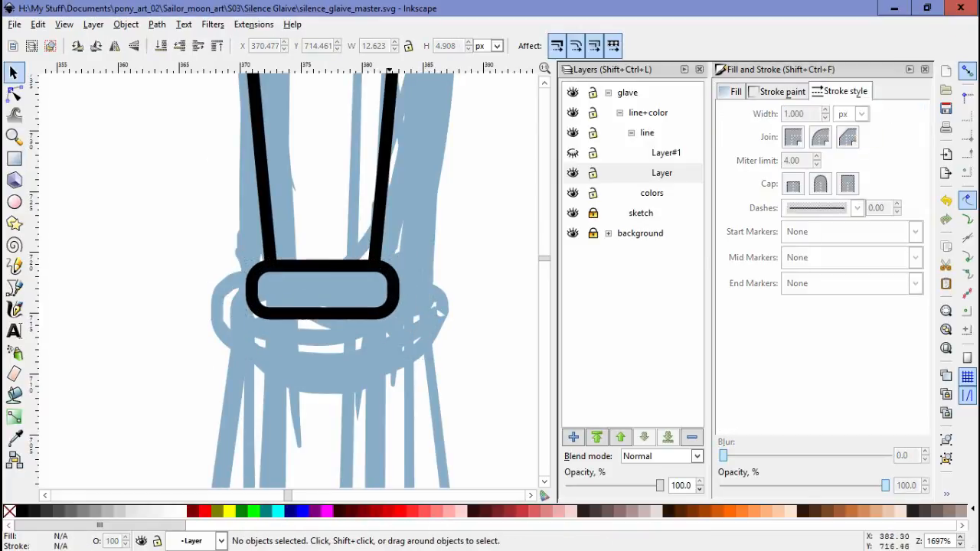
pyautogui.click(14, 95)
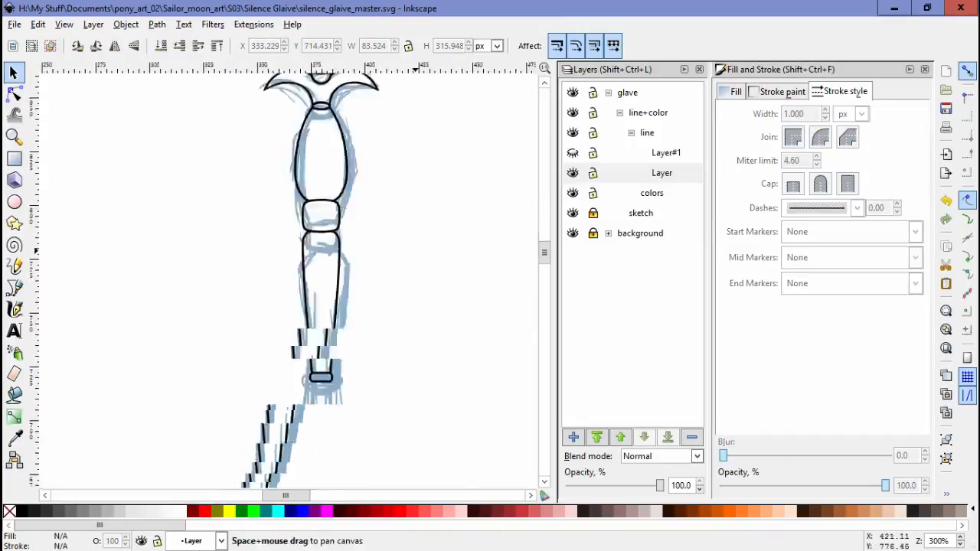
pyautogui.click(14, 287)
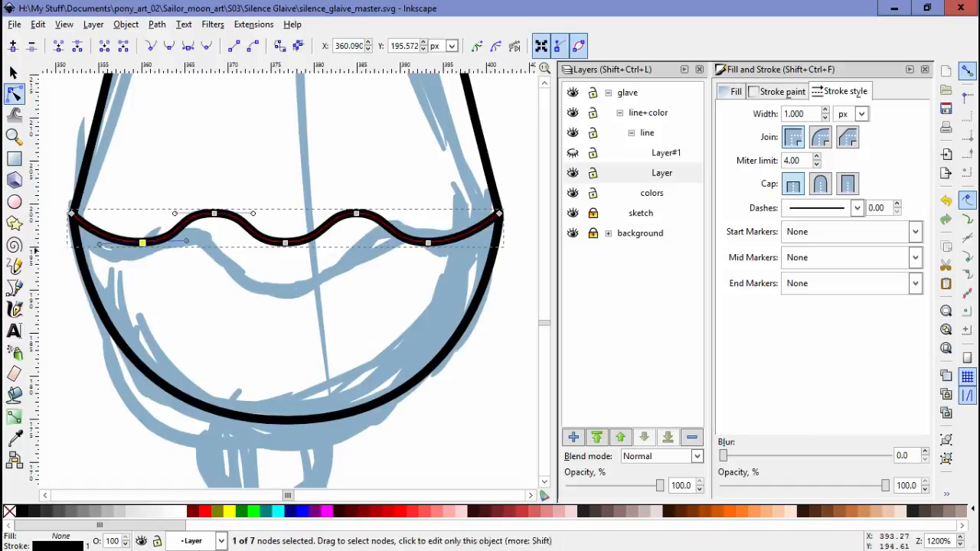
# Step: Reshape the wavy blade-bottom line and make the crossbar meet both side lines
pyautogui.moveTo(143, 243); pyautogui.dragTo(215, 247)
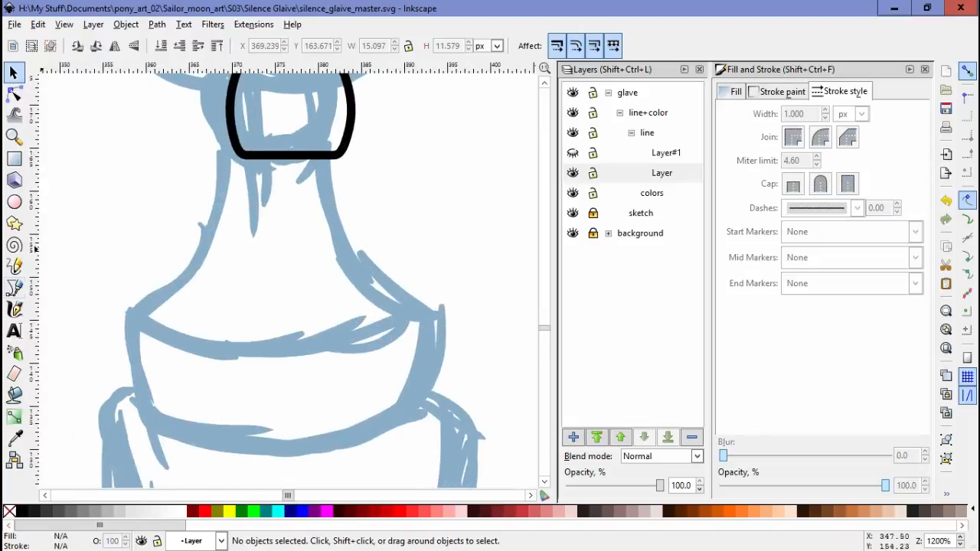
pyautogui.click(14, 287)
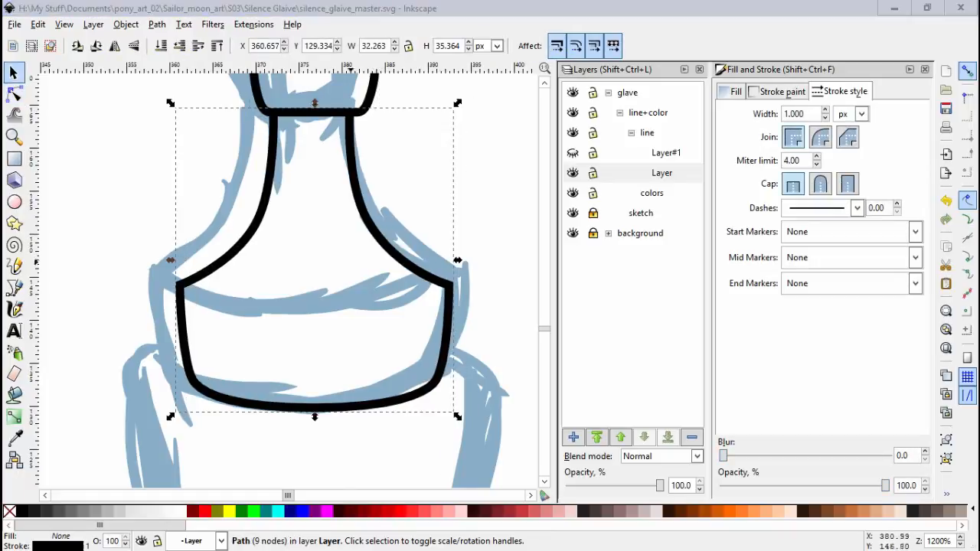
pyautogui.click(13, 93)
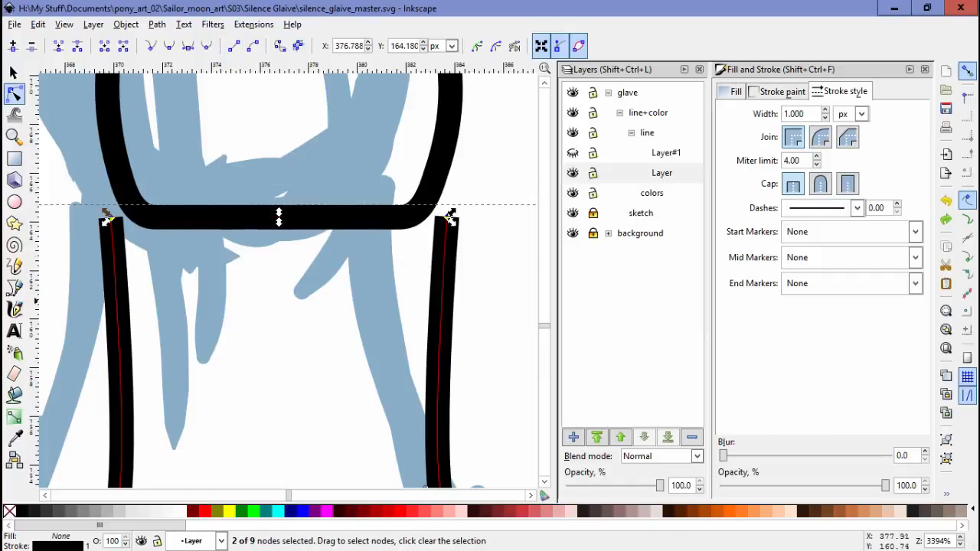
pyautogui.moveTo(278, 220); pyautogui.dragTo(279, 169)
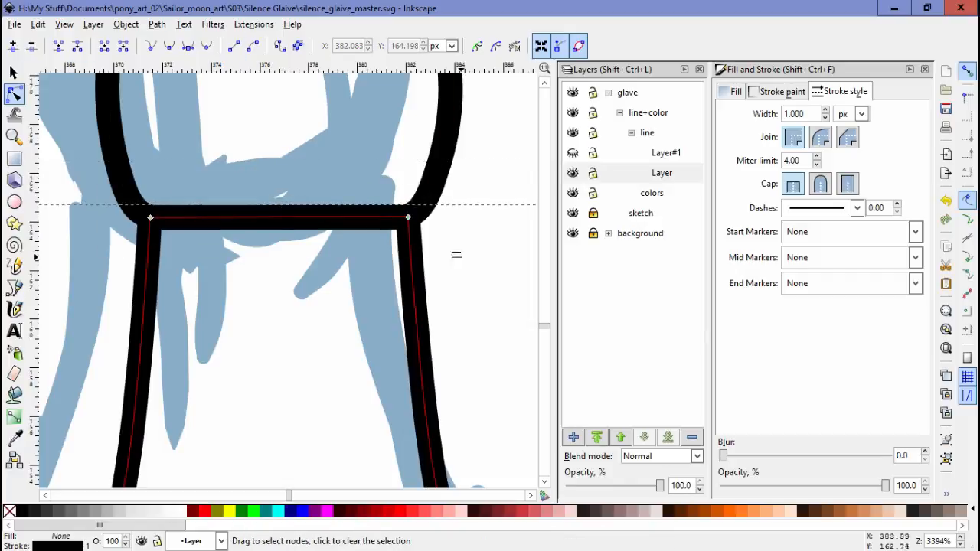
# Step: Add a new empty 'Layer#2' inside the colors group
pyautogui.scroll(-3)
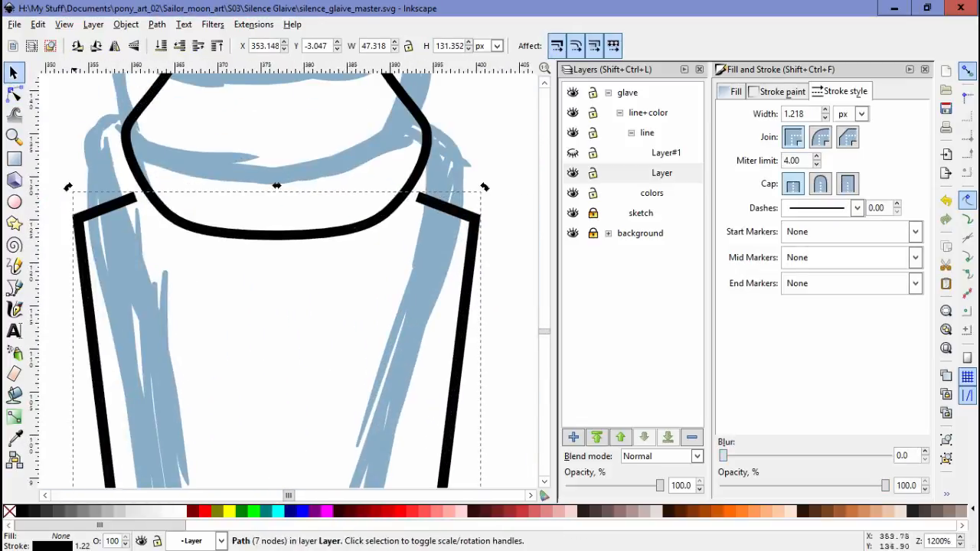
pyautogui.click(14, 95)
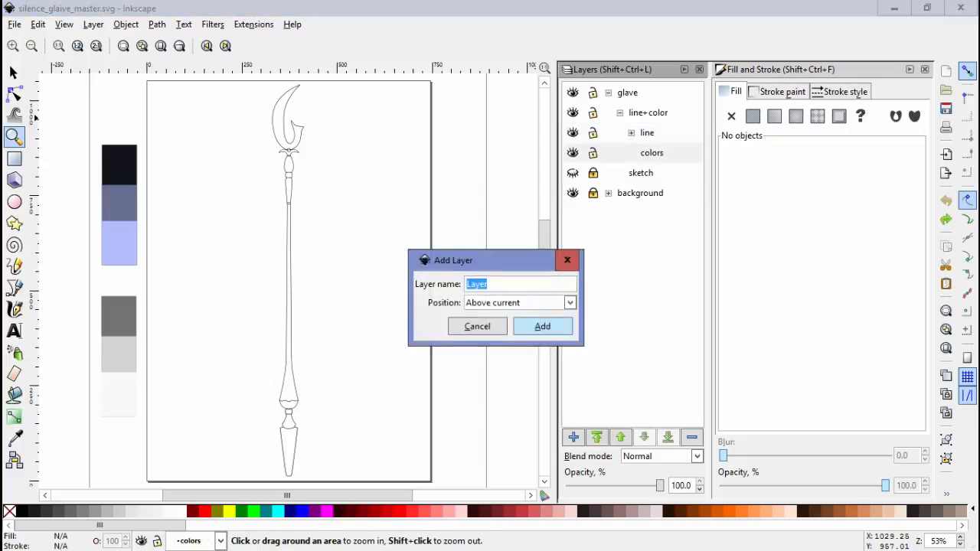
pyautogui.click(542, 326)
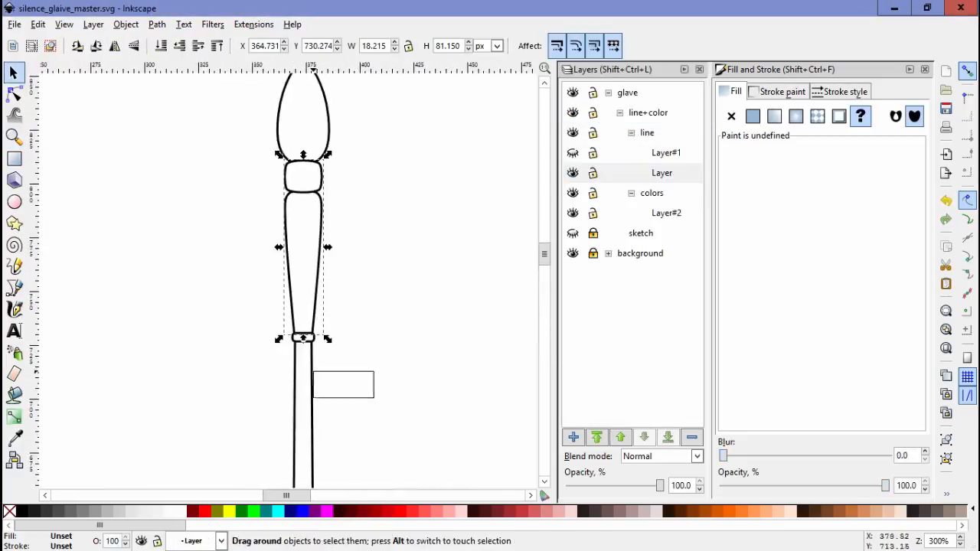
# Step: Fill the blade and shaft areas with flat grey and dark colours on Layer#2
pyautogui.click(13, 94)
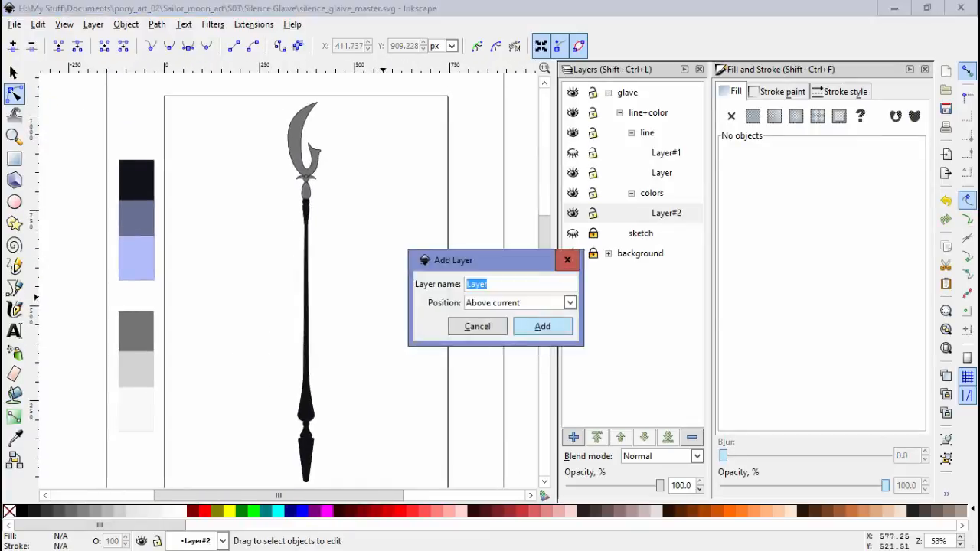
# Step: Add Layer#3 and shade the tapered shaft with a blue-grey gradient fading to transparent
pyautogui.click(543, 326)
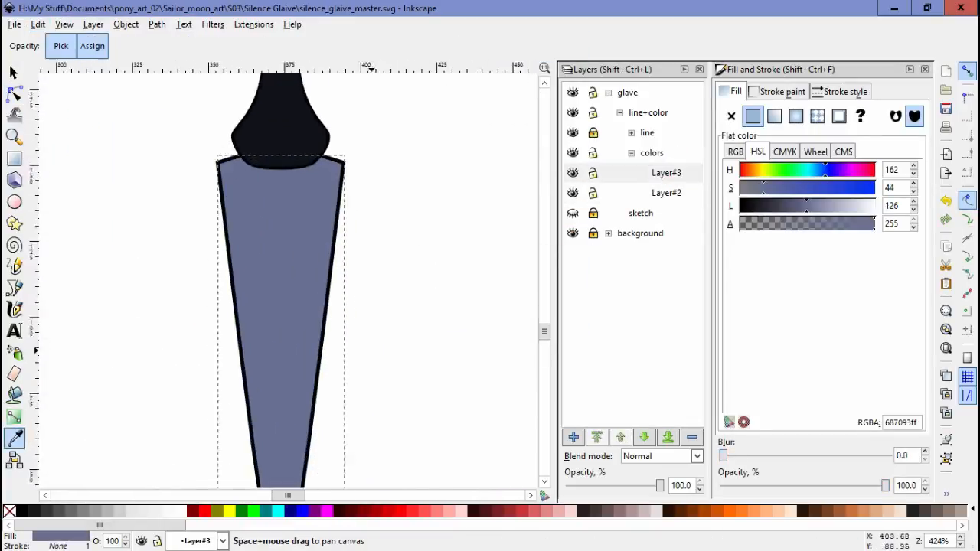
pyautogui.click(14, 93)
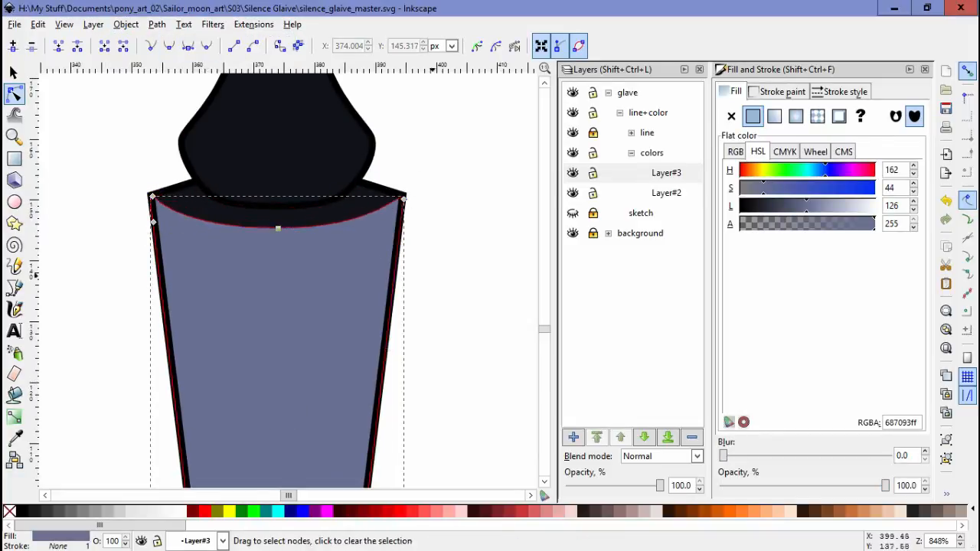
pyautogui.click(774, 115)
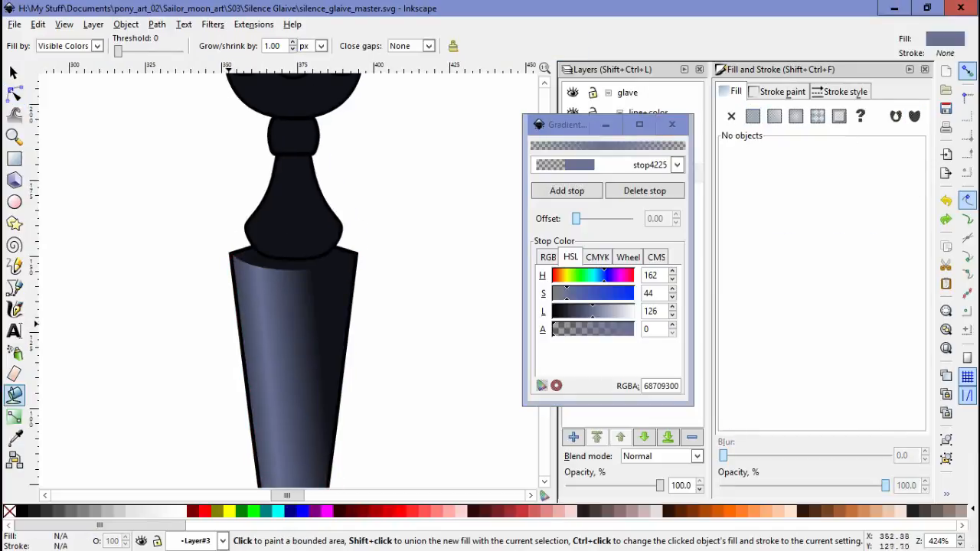
# Step: Finish the gradient stops and give the curved top-rim highlight band a gradient fill
pyautogui.click(291, 367)
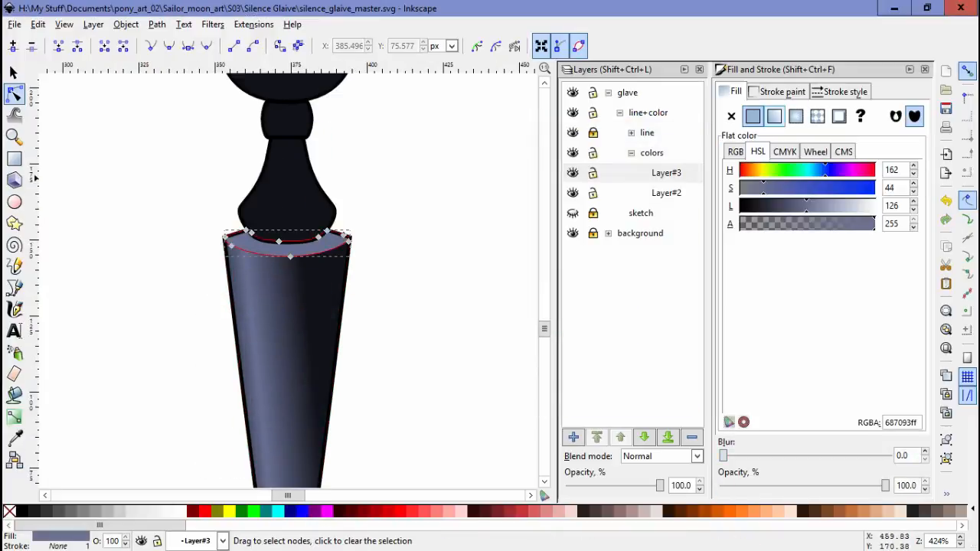
pyautogui.click(775, 115)
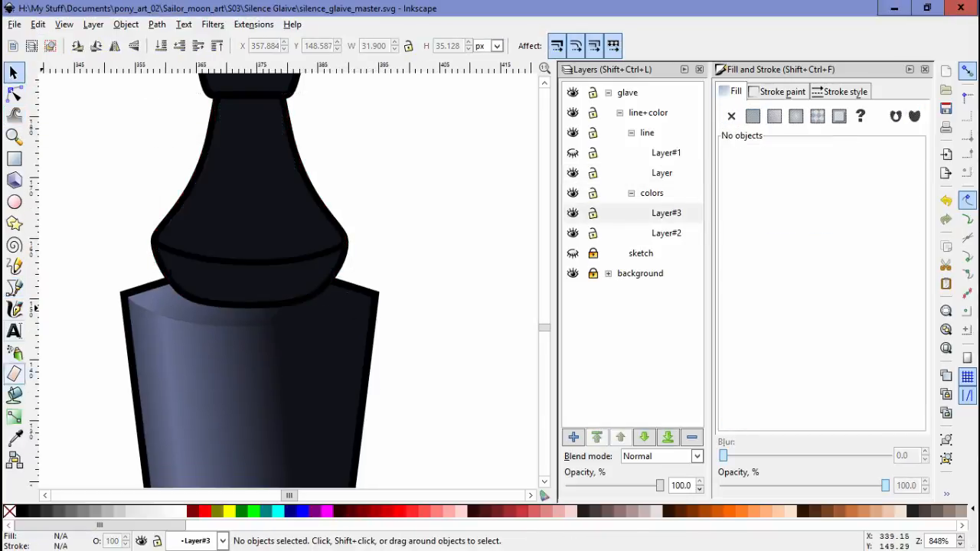
# Step: Apply blue highlight gradients to the bulb, knob and long tapered shaft piece
pyautogui.click(13, 95)
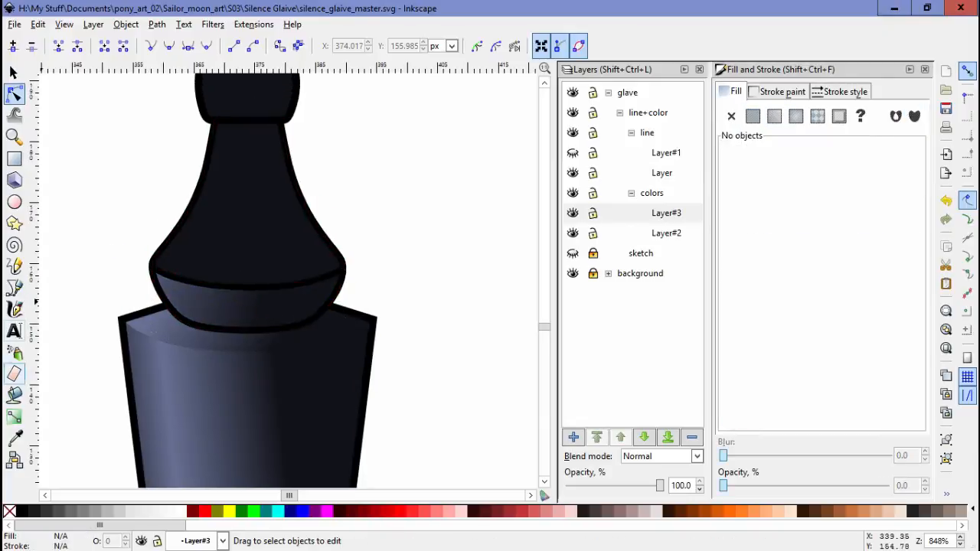
pyautogui.click(245, 199)
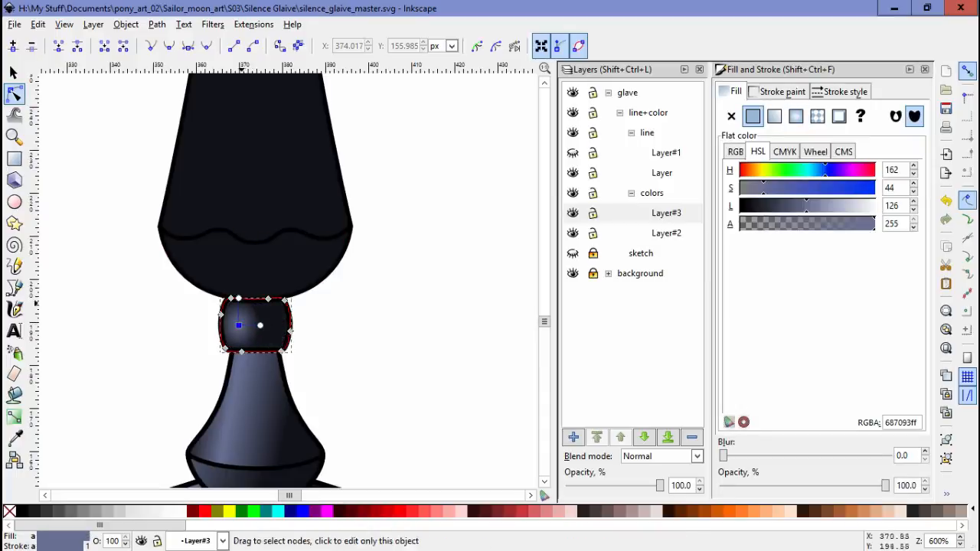
pyautogui.click(774, 116)
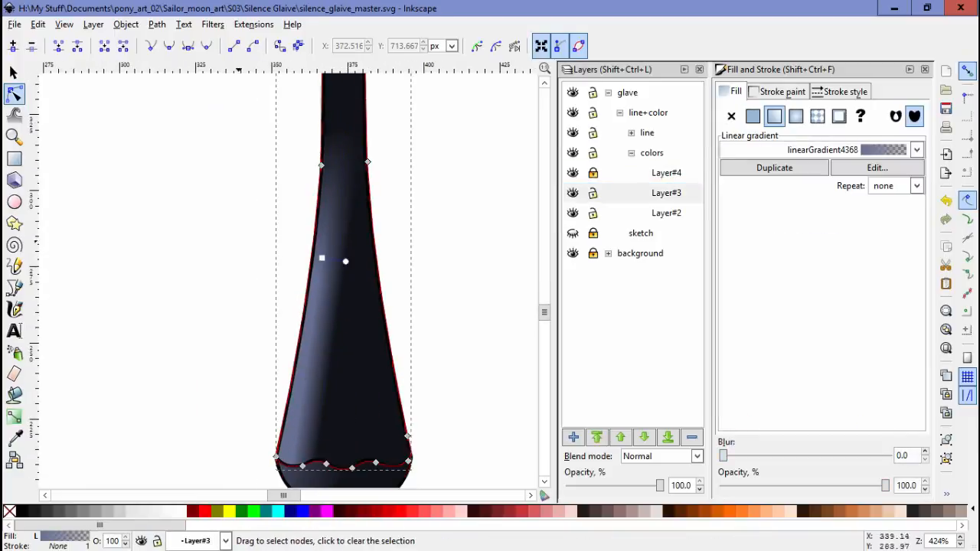
pyautogui.click(916, 150)
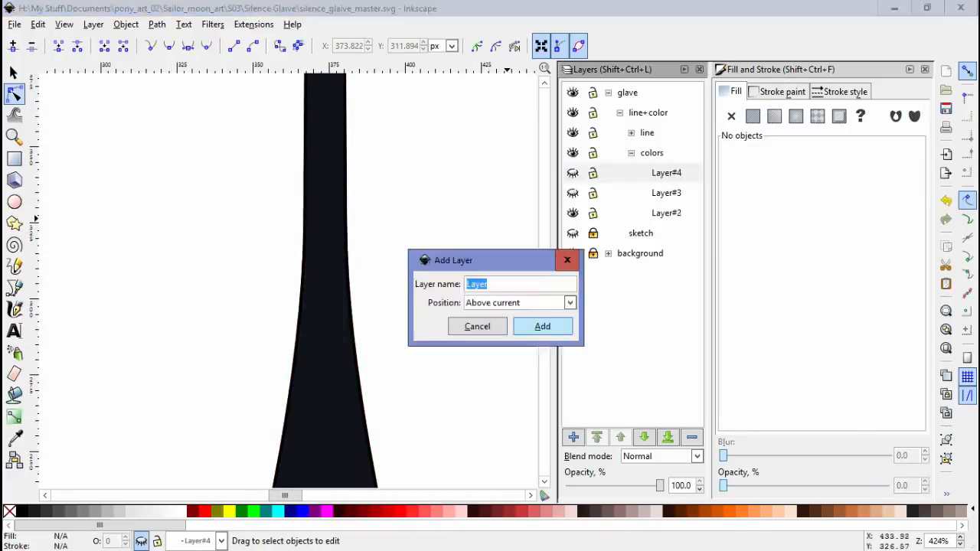
# Step: Add Layer#6, adjust the fill type, and trace a highlight outline along the blade's inner edge
pyautogui.click(543, 326)
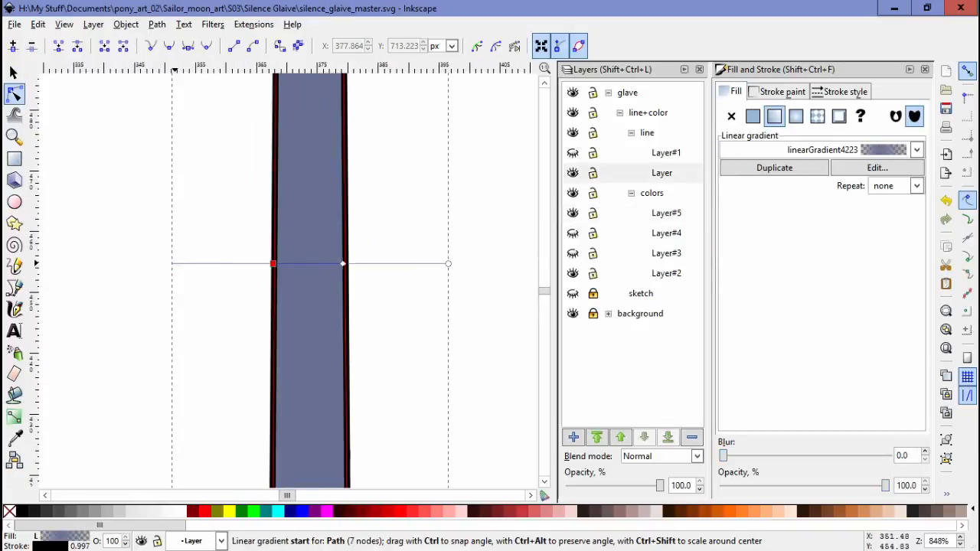
pyautogui.click(752, 116)
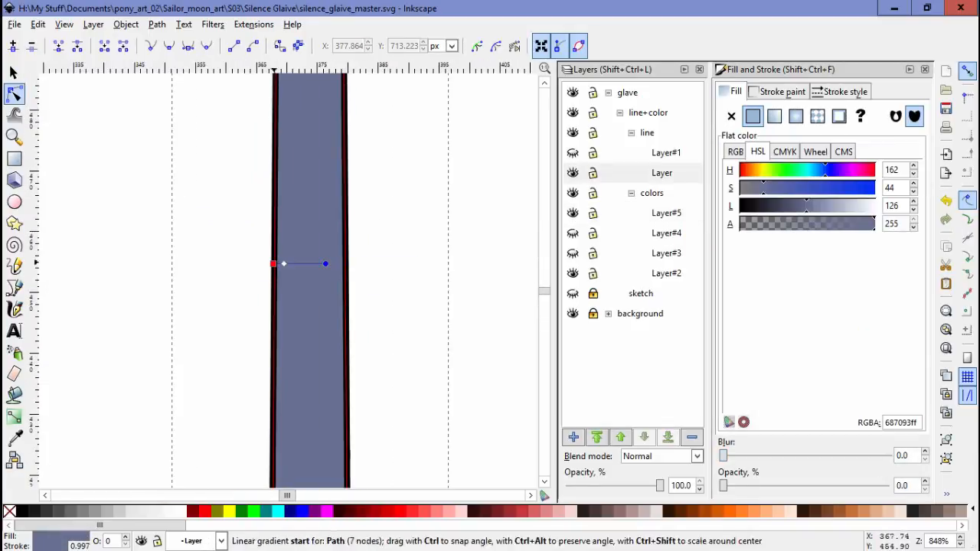
pyautogui.click(730, 116)
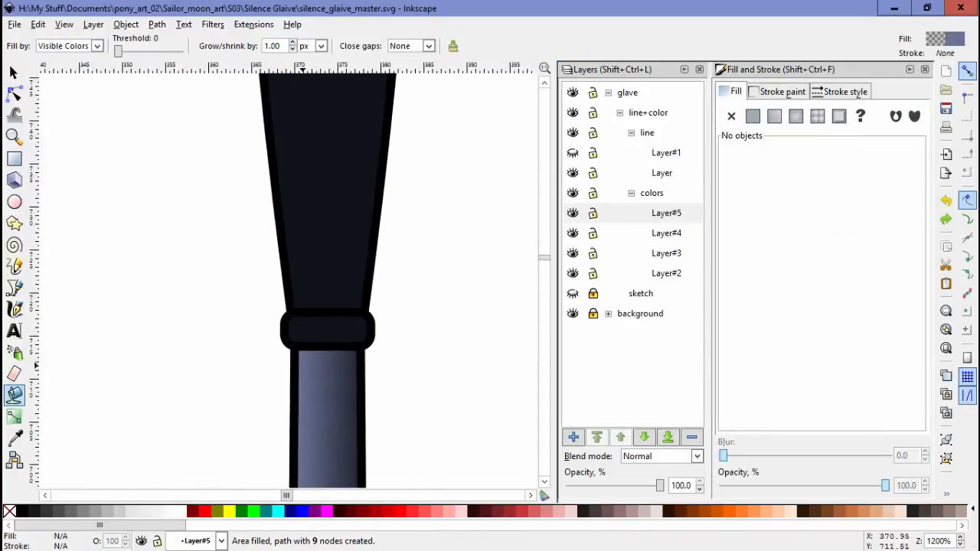
pyautogui.click(36, 23)
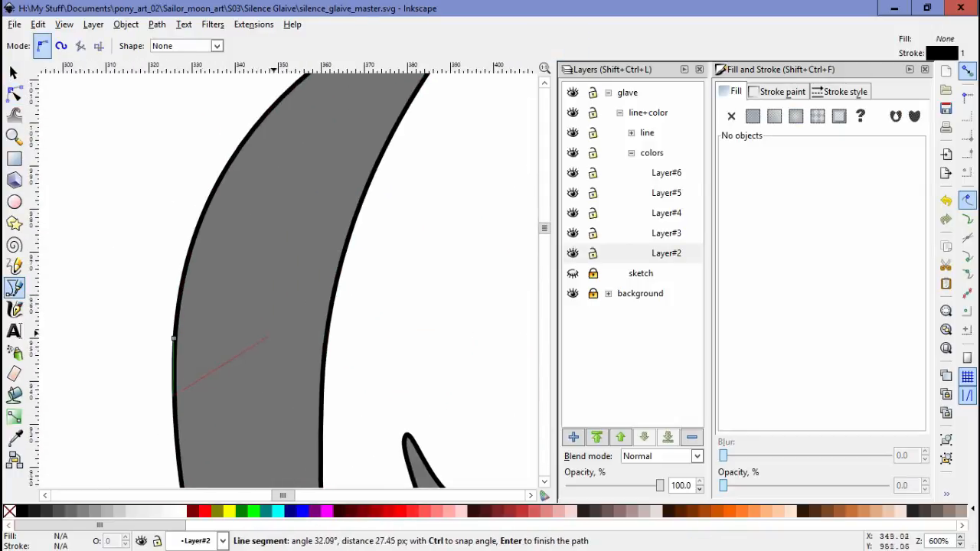
pyautogui.click(14, 93)
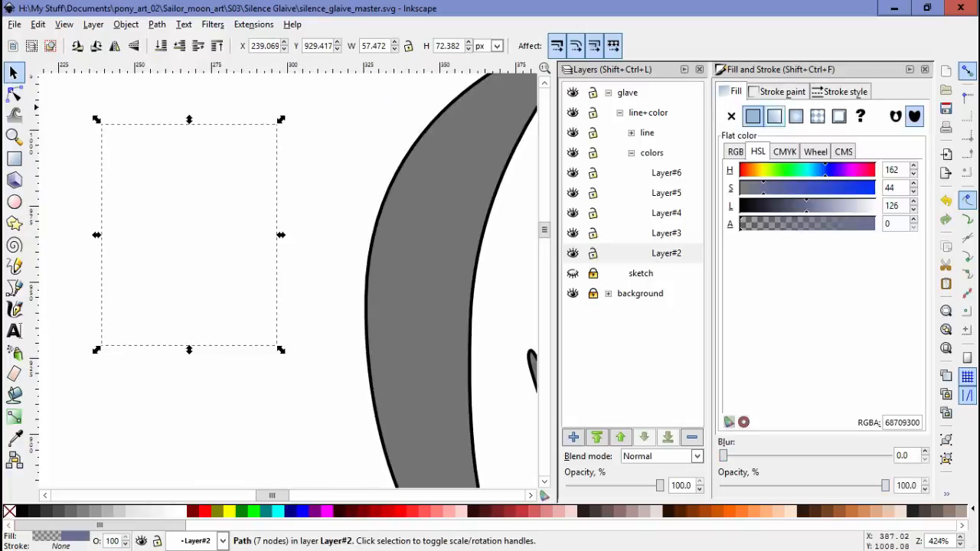
pyautogui.click(37, 24)
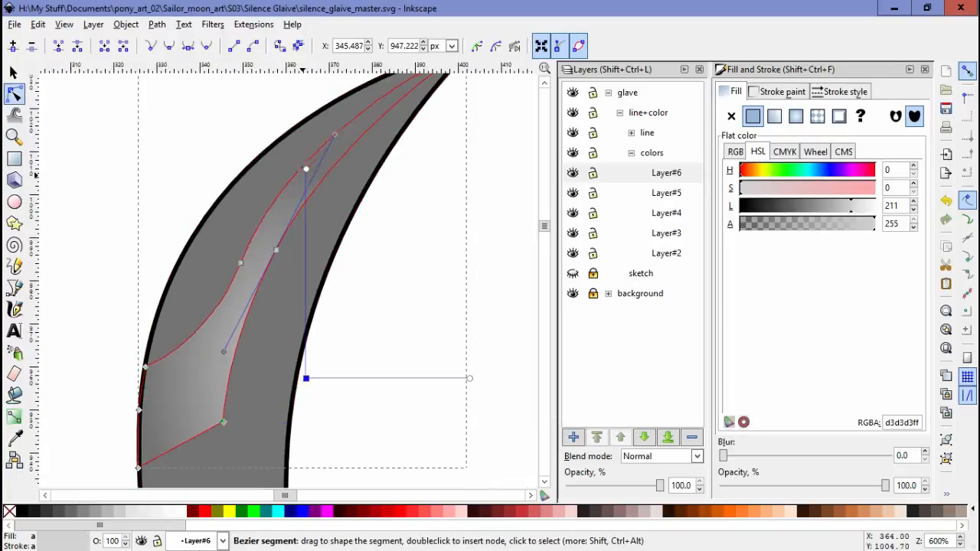
# Step: On Layer#7, give the hook's thin inner-curve highlight line a white linear gradient stroke
pyautogui.click(796, 116)
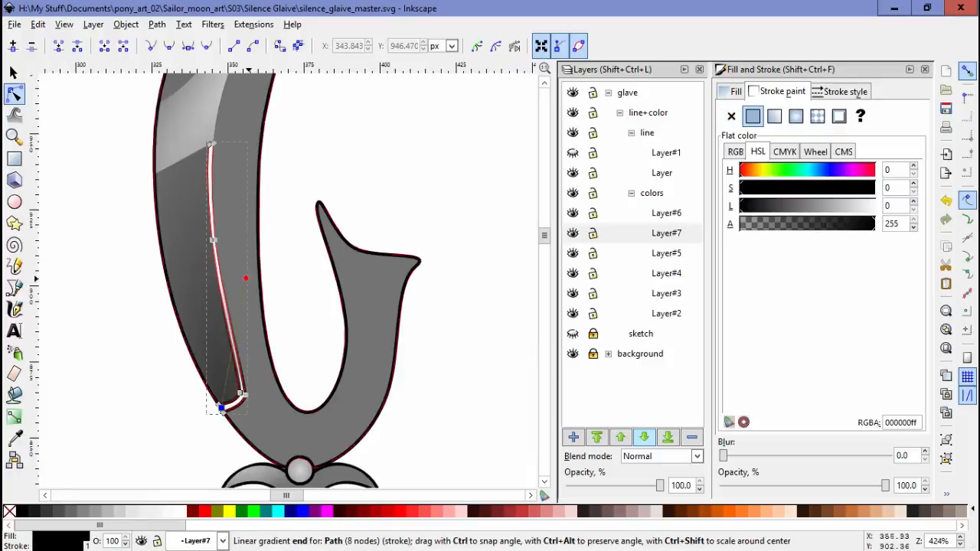
# Step: On Layer#8, draw a shading shape on the blade's outer curve with grey gradient fill
pyautogui.click(774, 116)
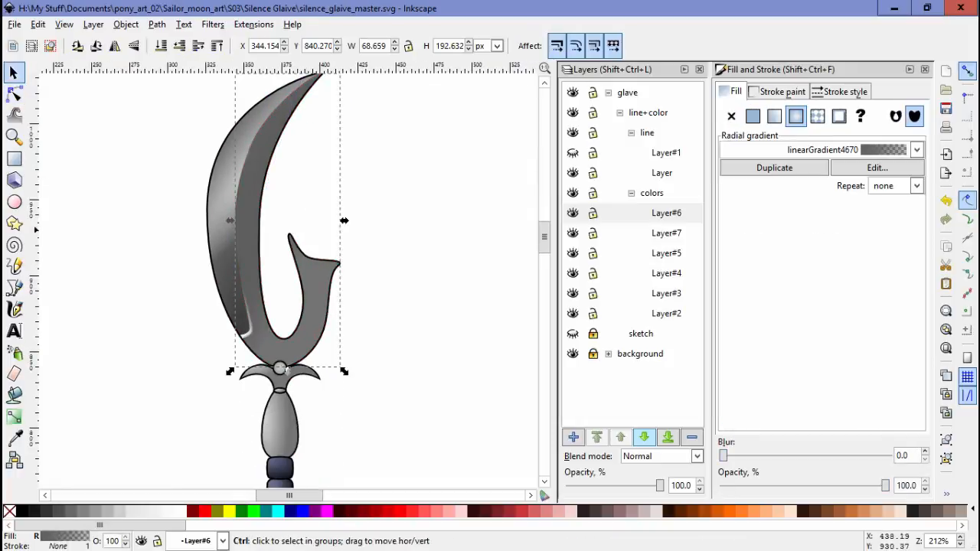
pyautogui.click(14, 94)
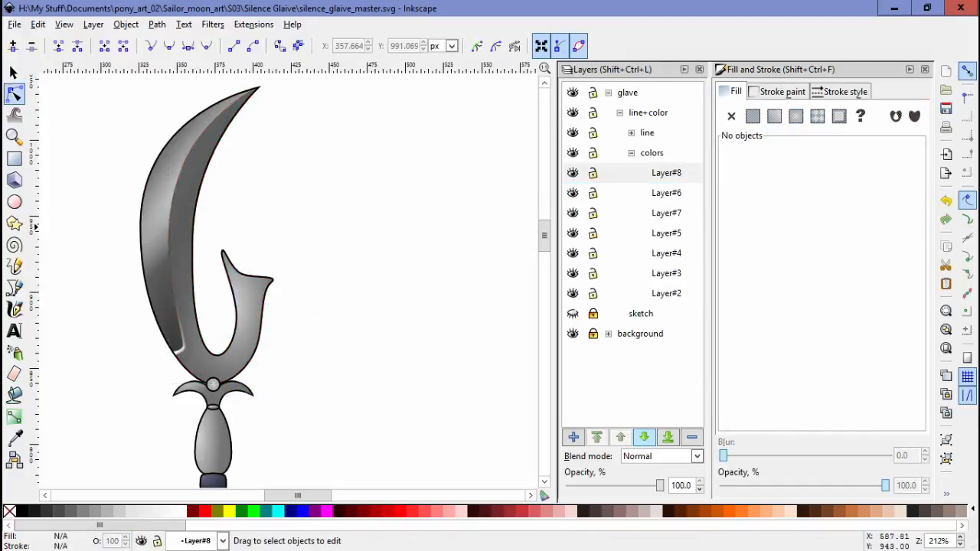
pyautogui.click(666, 193)
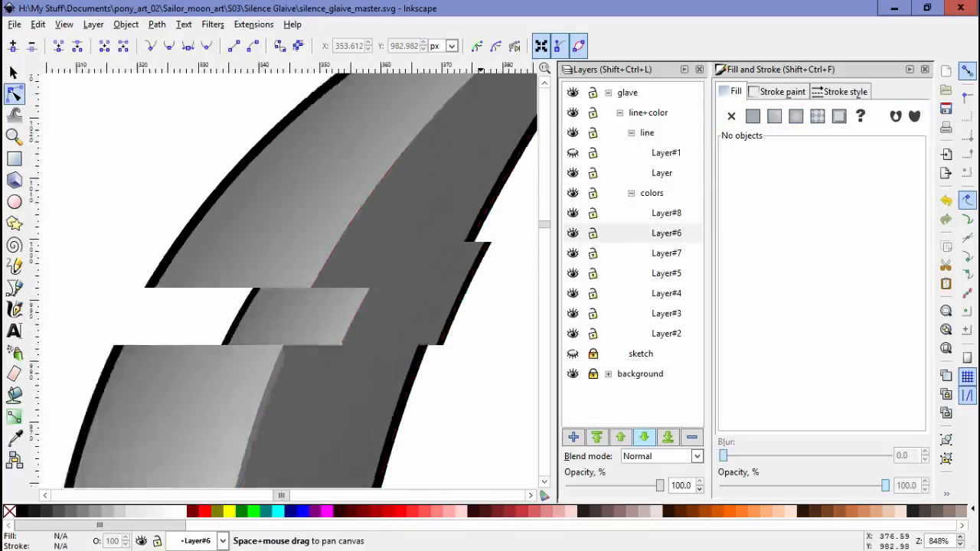
# Step: Pen-draw a closed highlight shape inside the hook on Layer#9 and apply a linear gradient
pyautogui.click(13, 288)
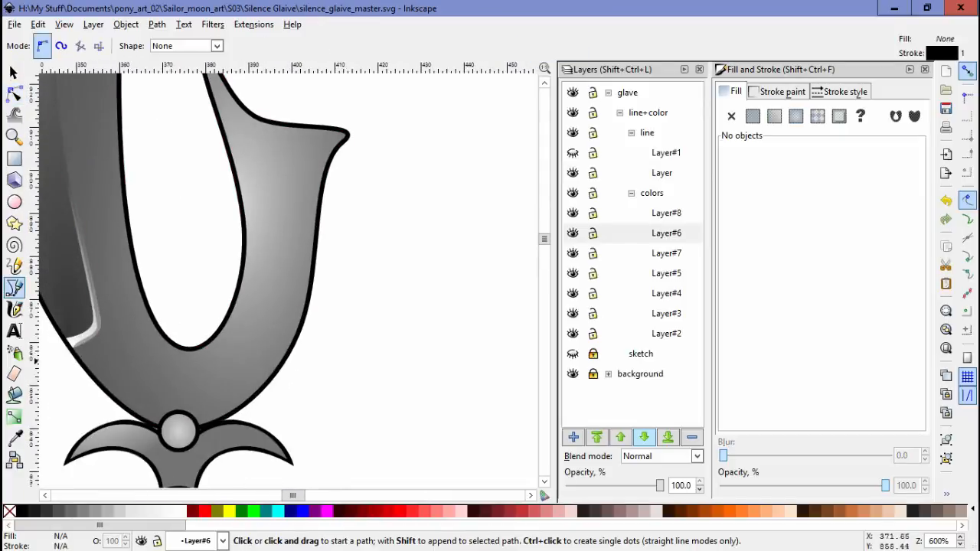
pyautogui.click(180, 346)
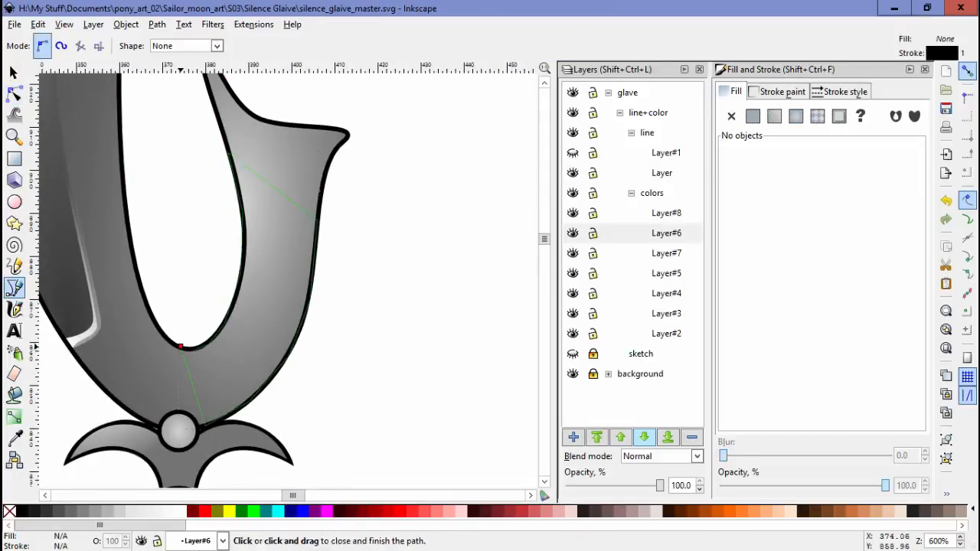
pyautogui.click(13, 71)
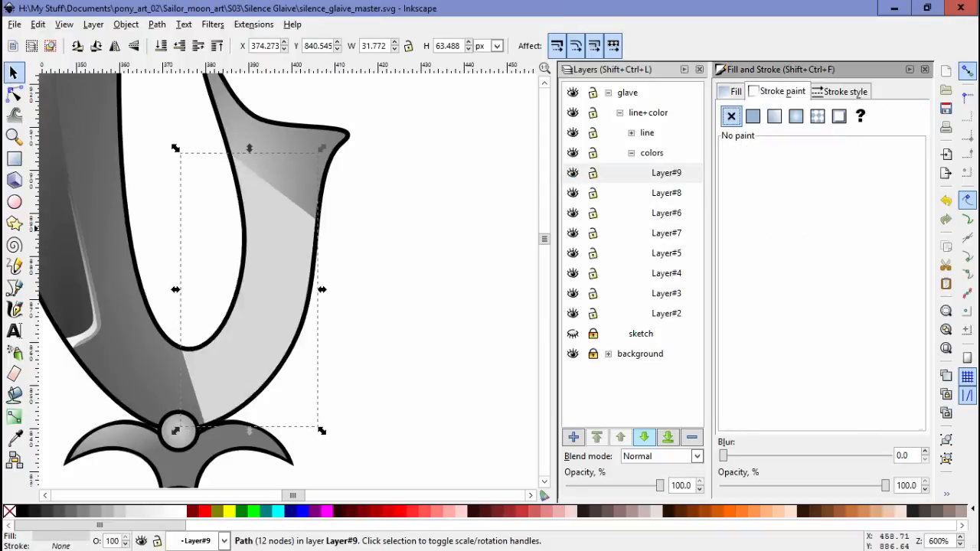
pyautogui.click(774, 116)
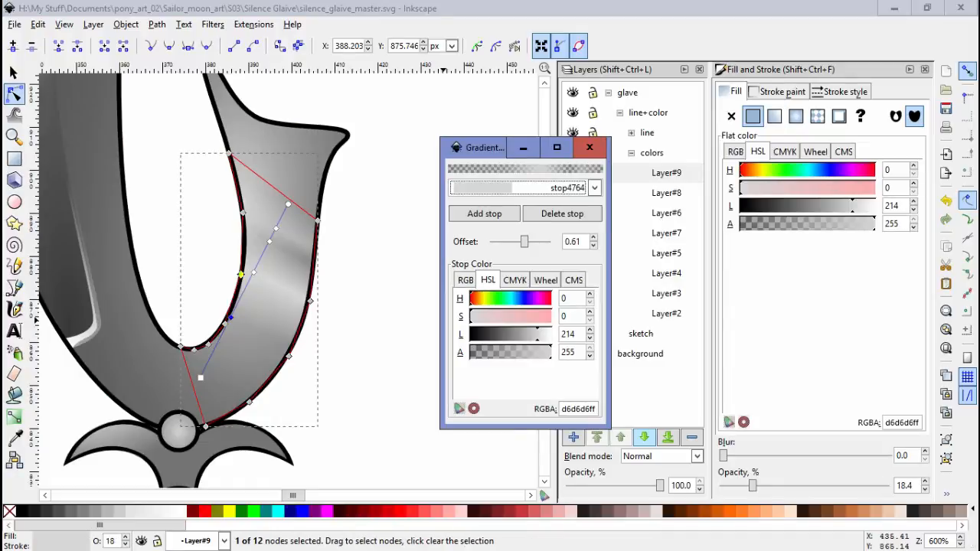
# Step: Fade the grip highlight's gradient start stop and give the flared shaft section a blue gradient
pyautogui.click(775, 115)
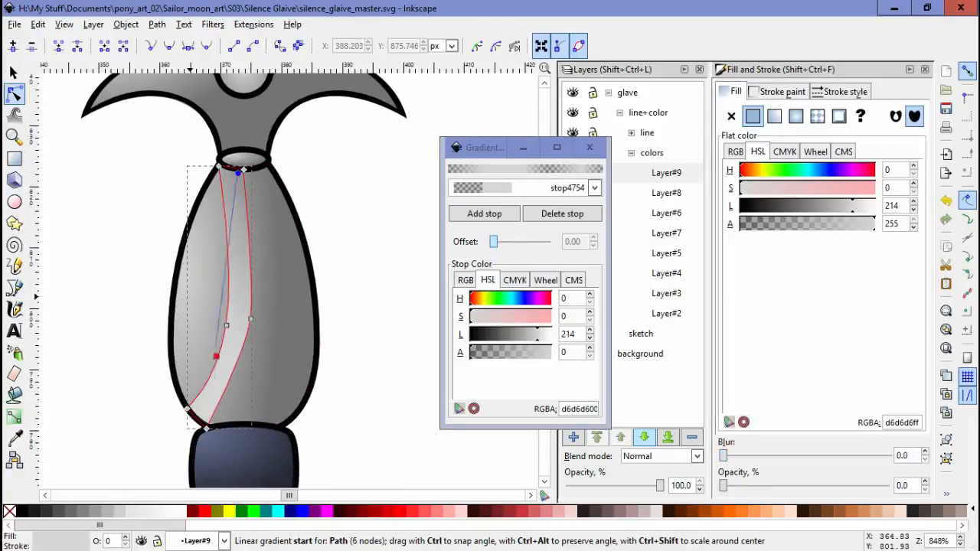
pyautogui.click(774, 115)
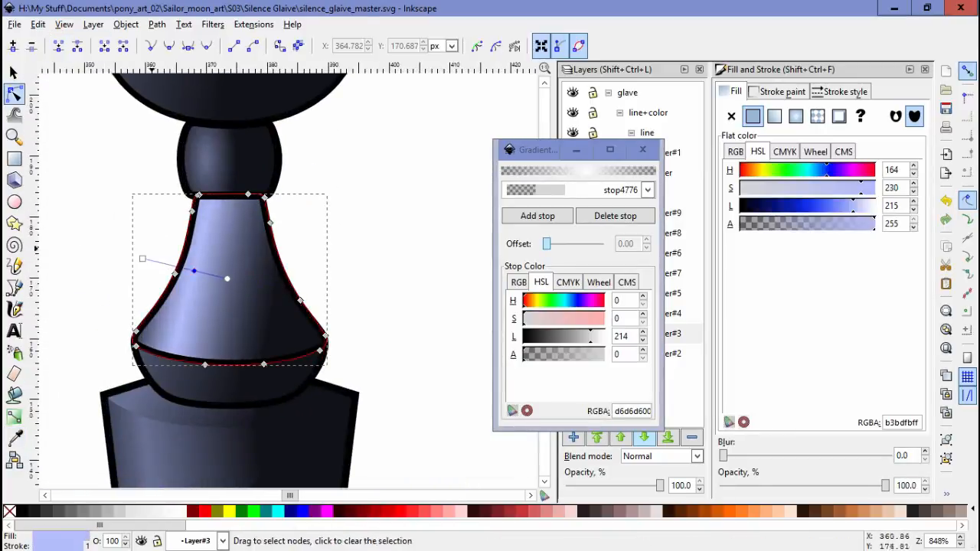
# Step: Adjust the long shaft's gradient handles, then edit the rounded block's radial blue-grey gradient
pyautogui.click(775, 116)
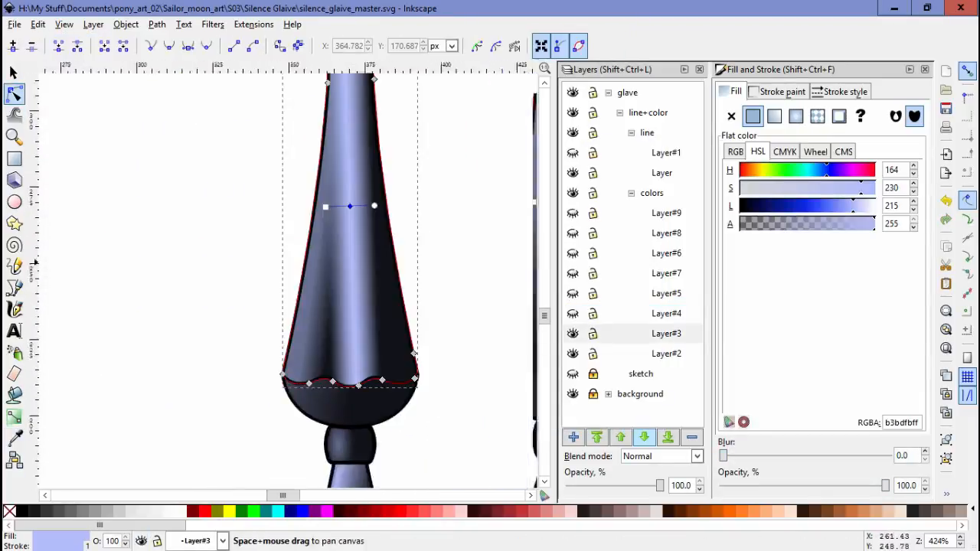
pyautogui.click(774, 116)
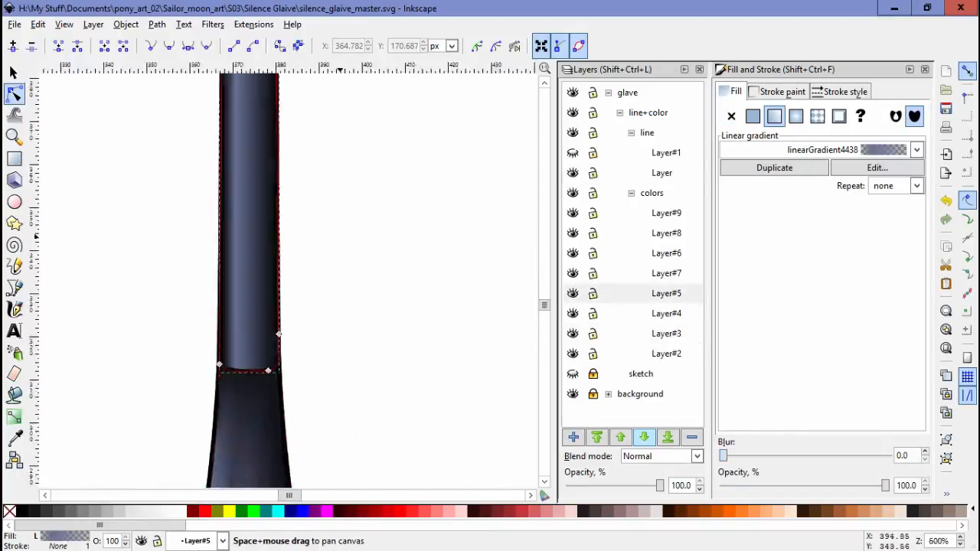
pyautogui.click(753, 116)
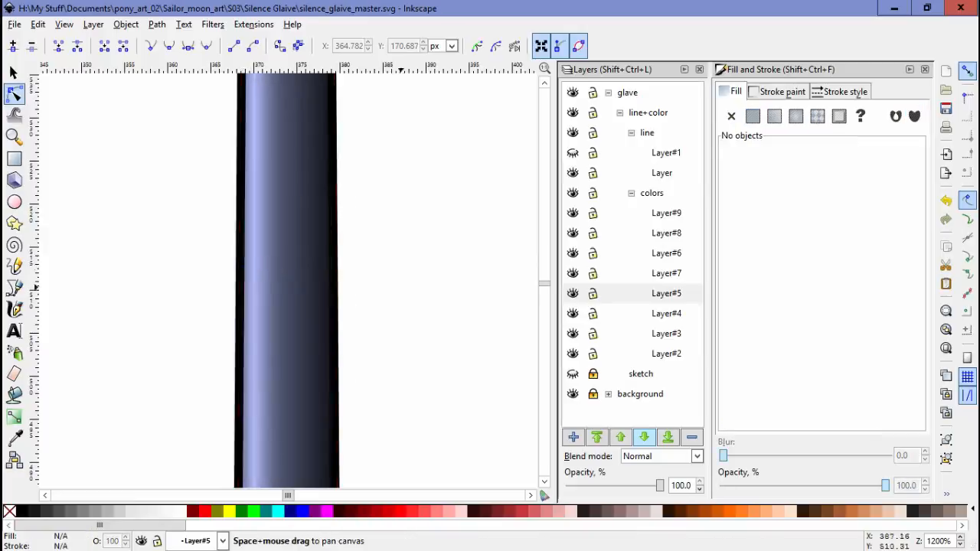
pyautogui.click(666, 252)
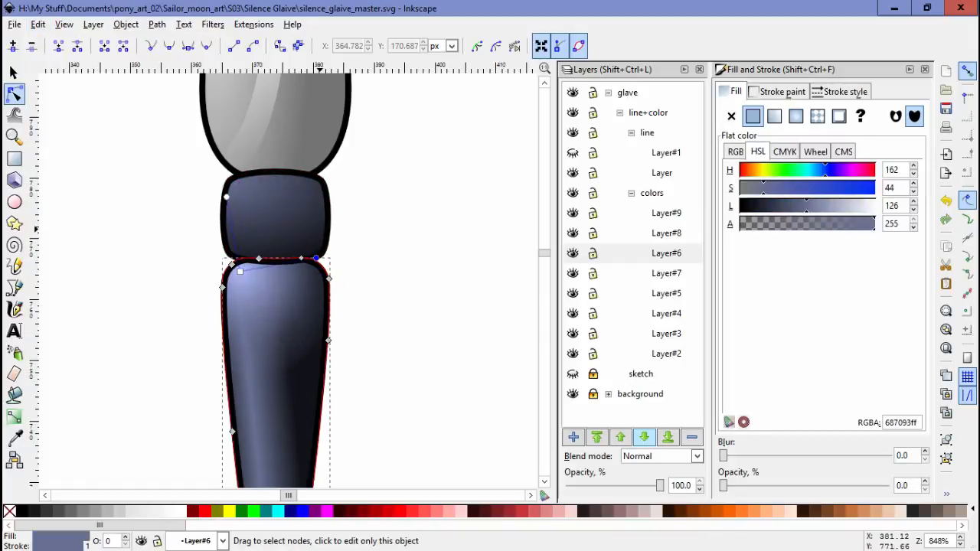
pyautogui.click(796, 116)
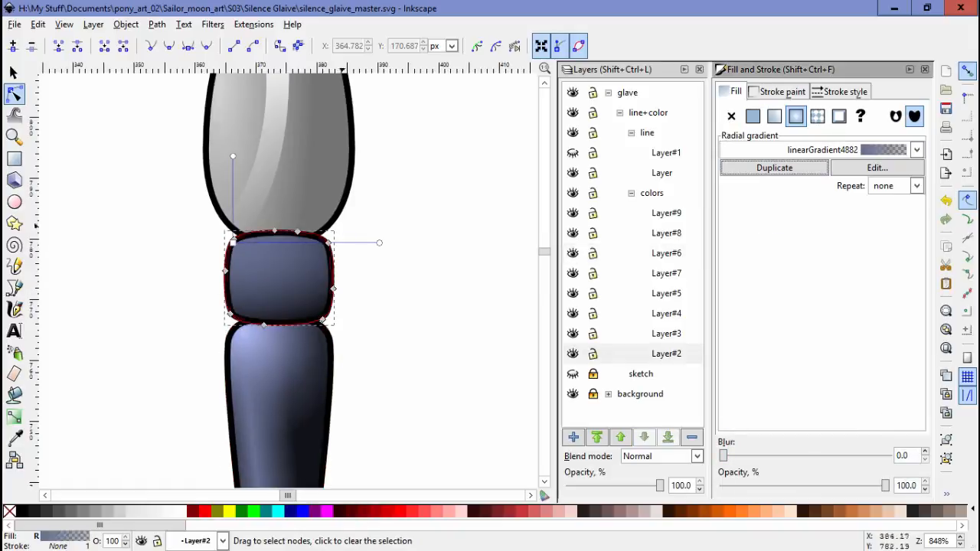